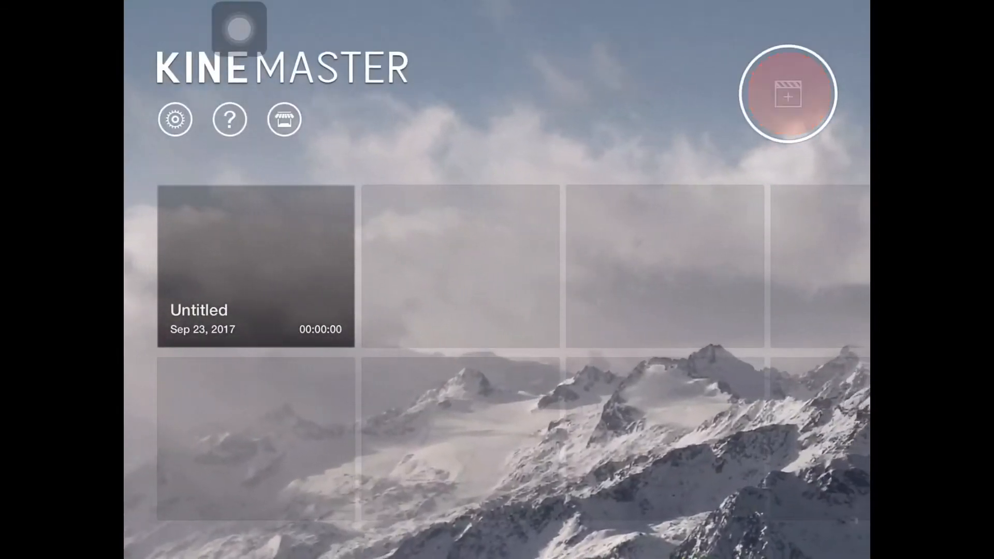
# Create a new project and add the desk setup photo as its first clip
pyautogui.click(254, 268)
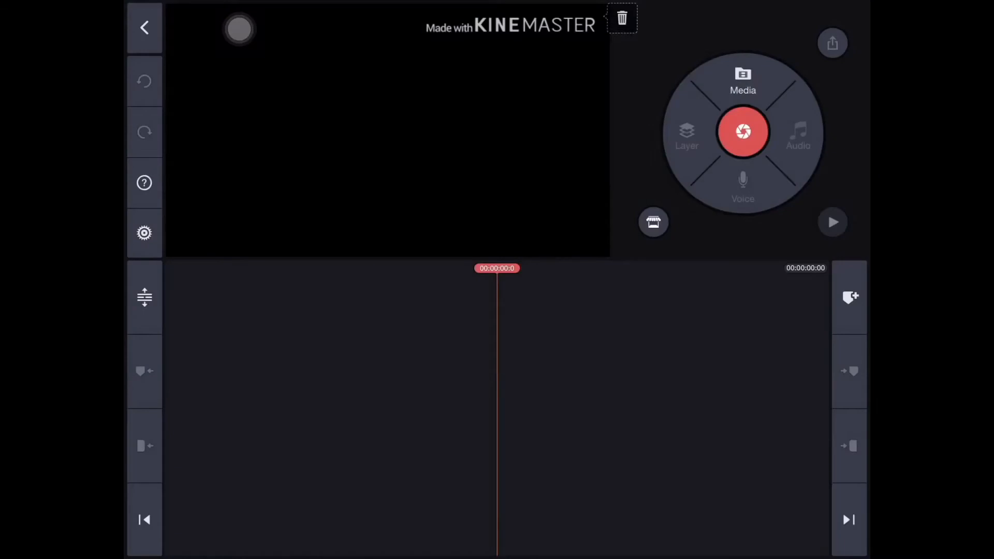
pyautogui.click(742, 79)
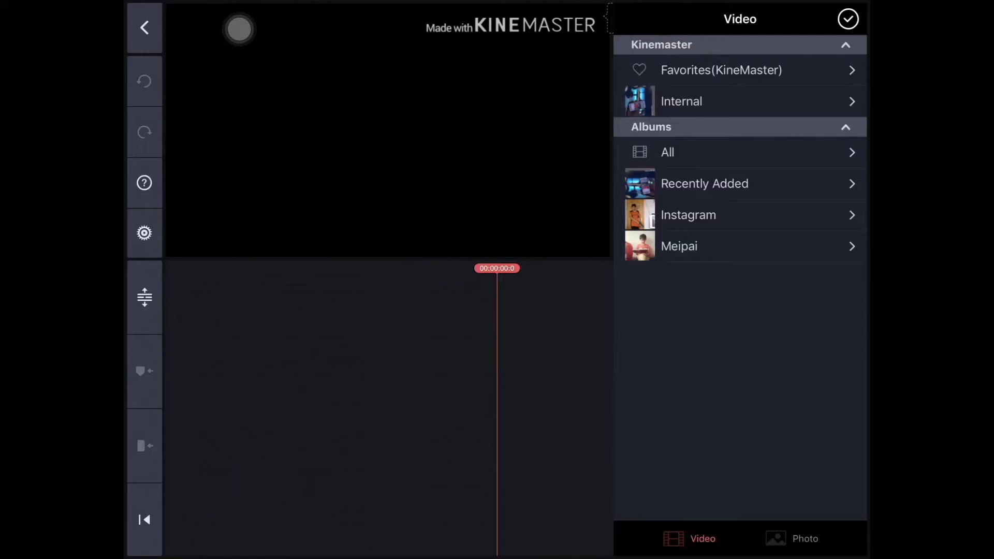
pyautogui.click(805, 538)
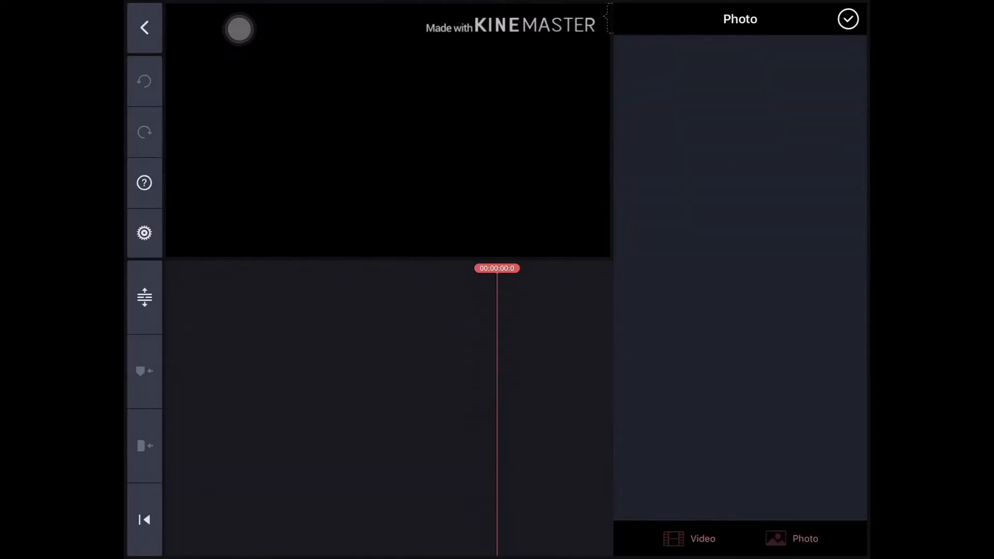
pyautogui.click(804, 539)
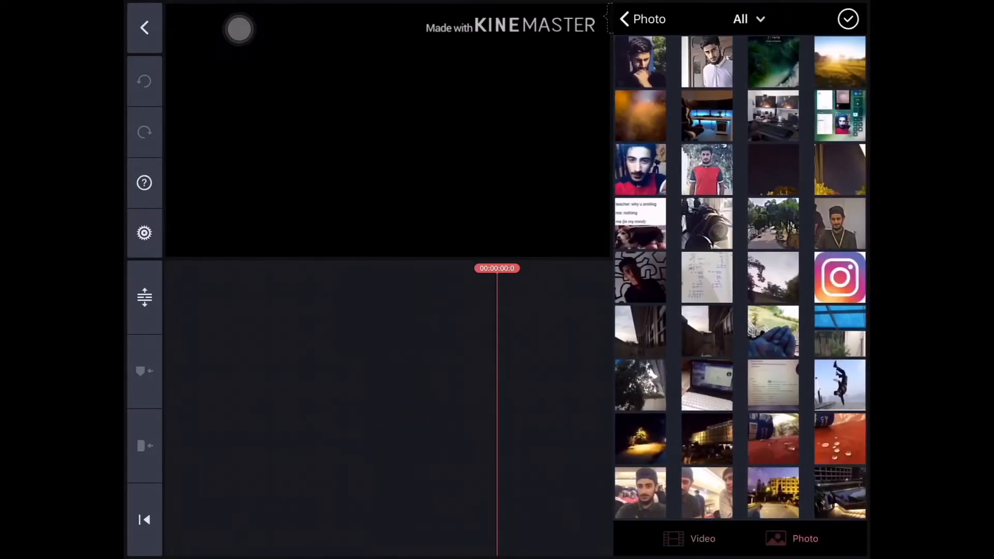
pyautogui.scroll(-3)
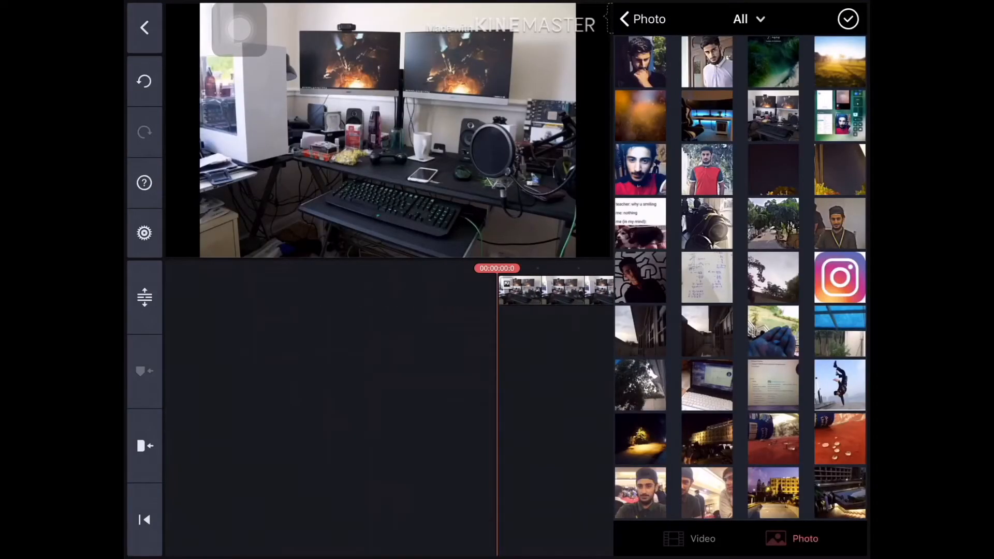
pyautogui.click(748, 19)
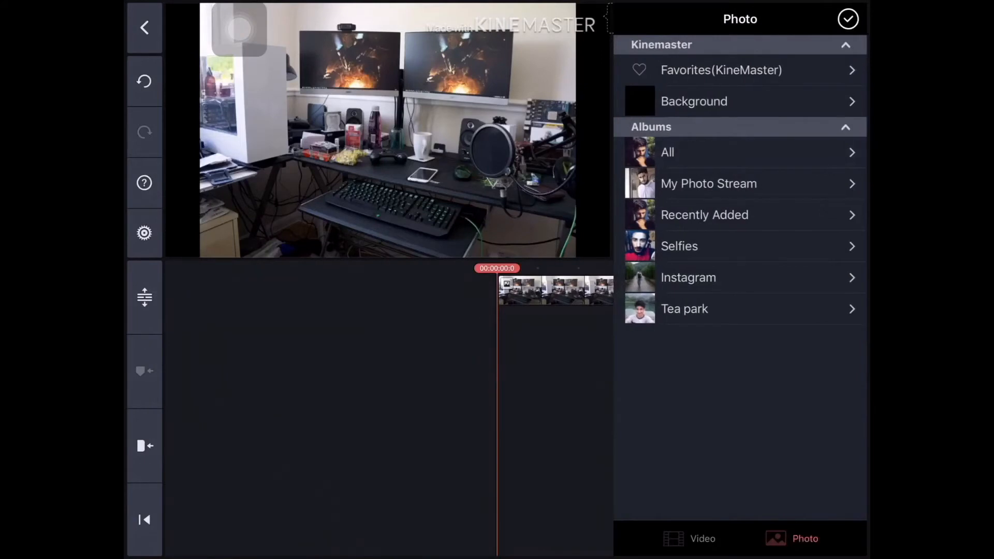
pyautogui.click(848, 18)
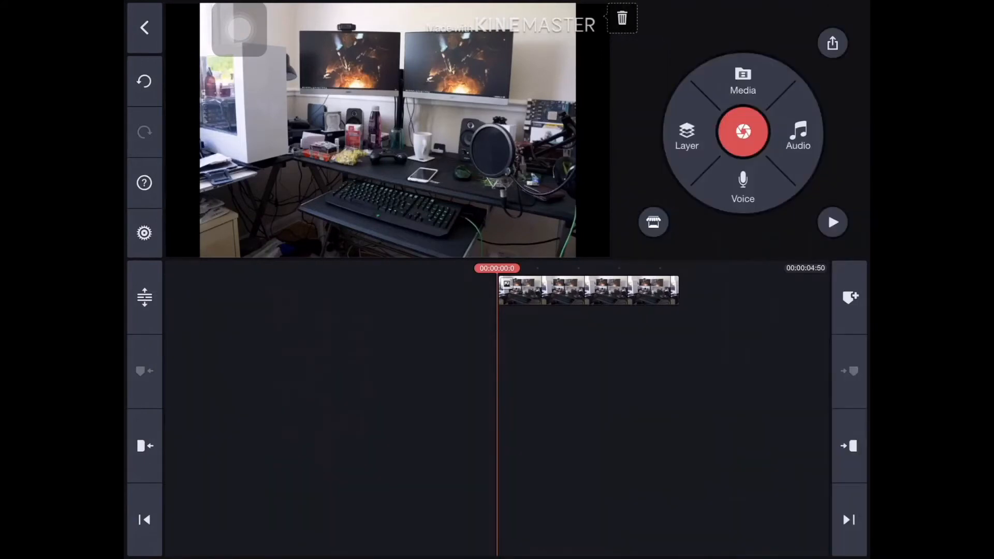
# Add a blur effect layer spanning the full desk-photo clip
pyautogui.click(686, 133)
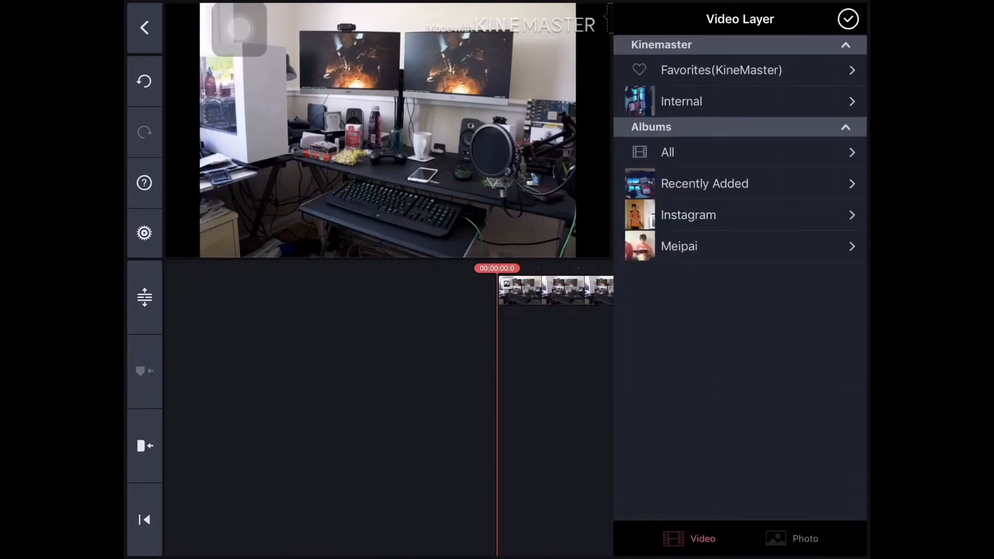
pyautogui.click(847, 19)
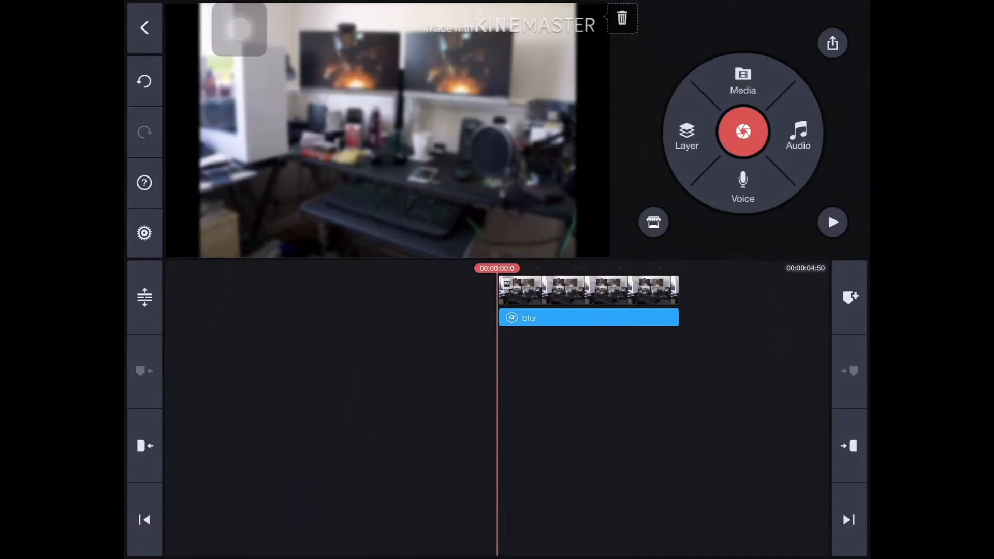
pyautogui.click(687, 131)
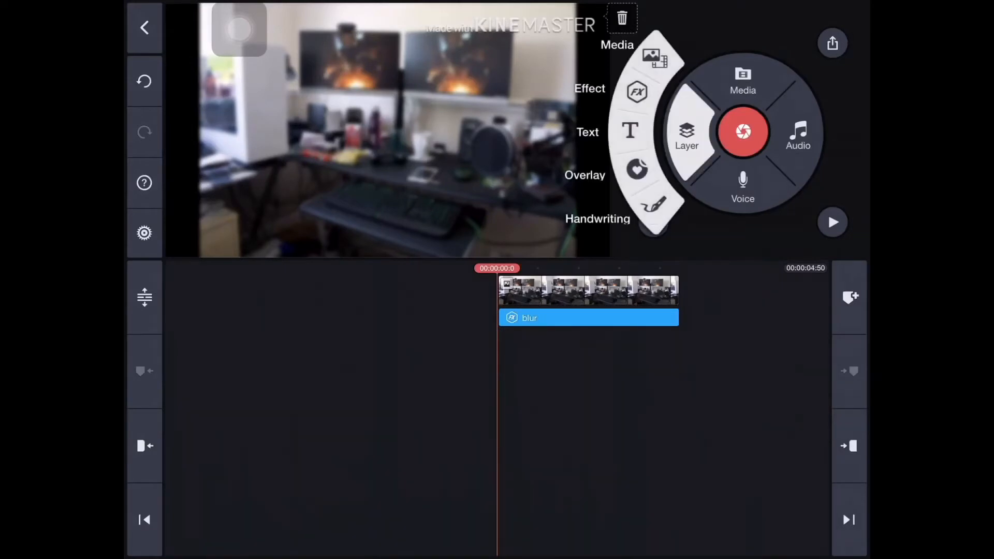
# Give the desk photo a black-and-white basic color filter, then open the video layer browser
pyautogui.click(589, 291)
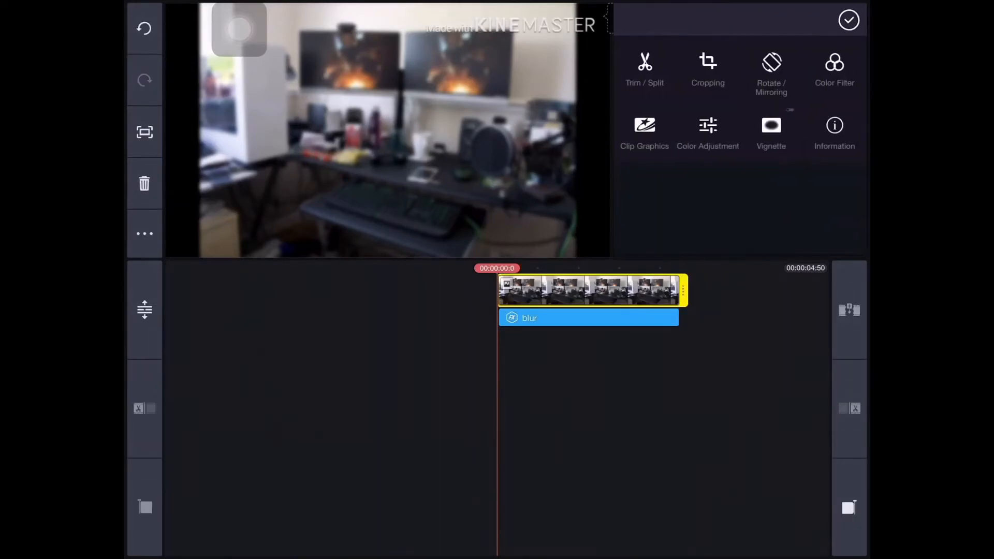
pyautogui.click(834, 70)
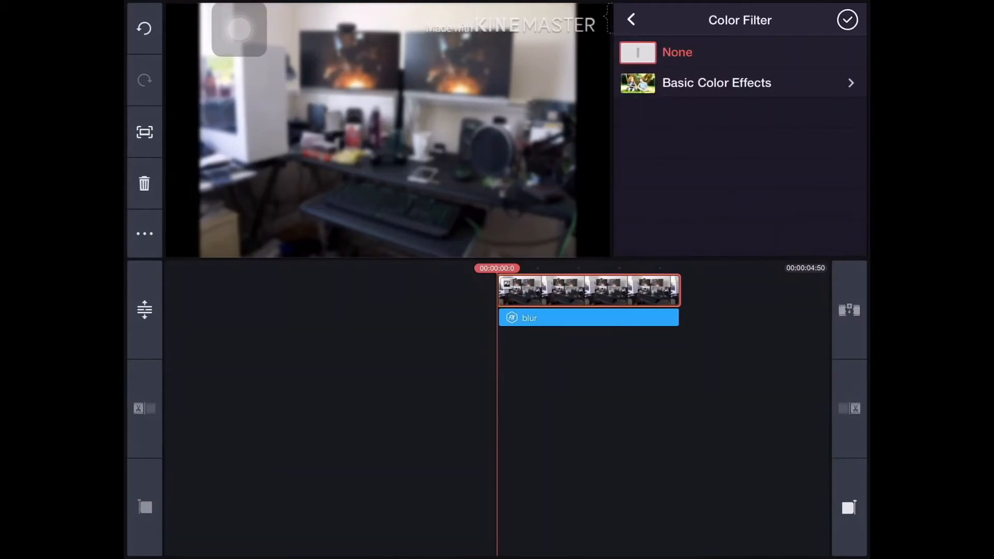
pyautogui.click(717, 82)
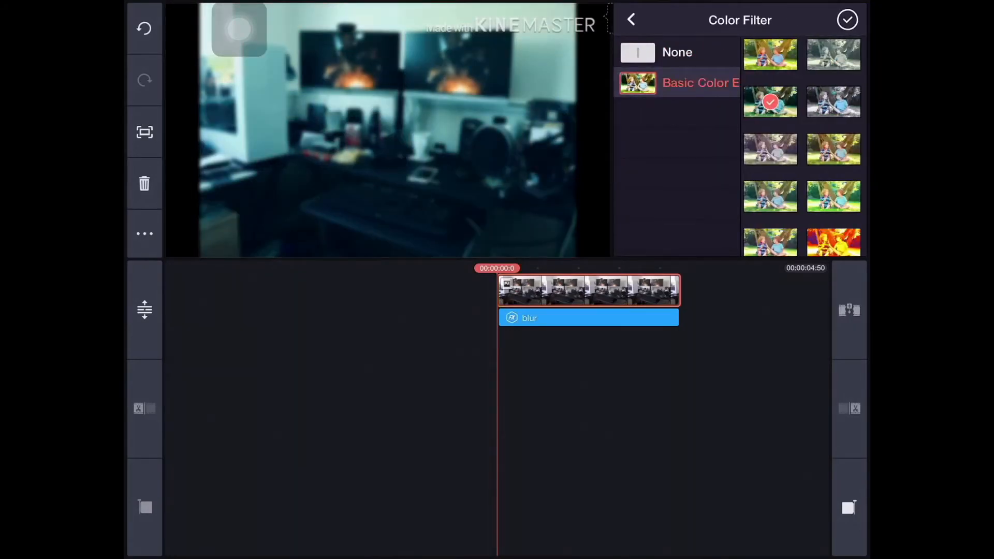
pyautogui.click(833, 102)
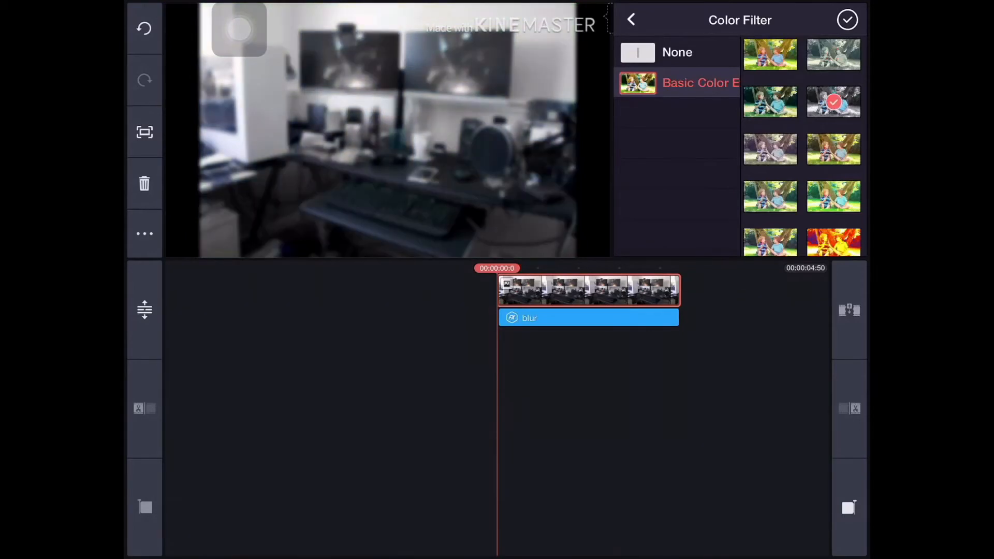
pyautogui.click(771, 150)
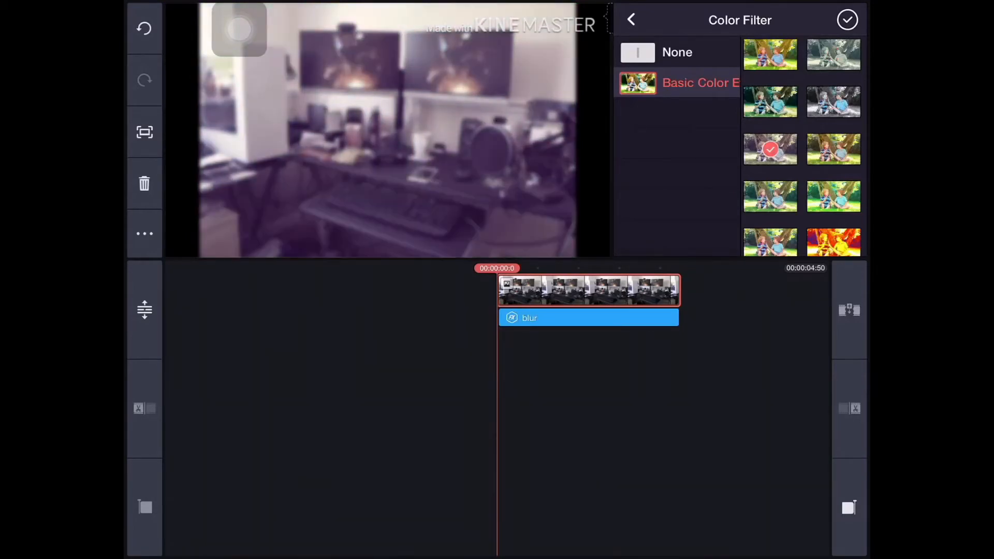
pyautogui.click(630, 19)
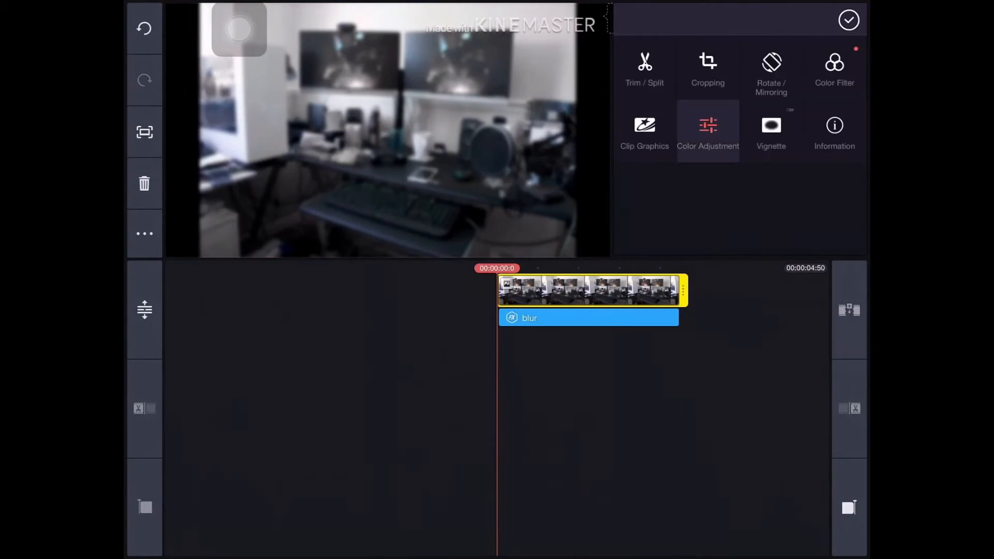
pyautogui.click(708, 130)
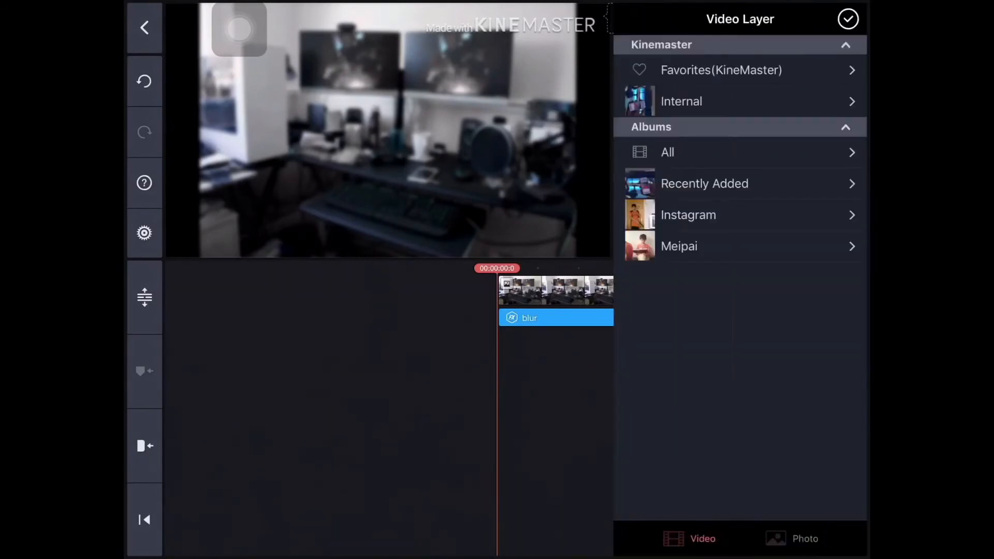
# Add the green-screen hand-and-phone video from the All videos album as a layer
pyautogui.click(667, 152)
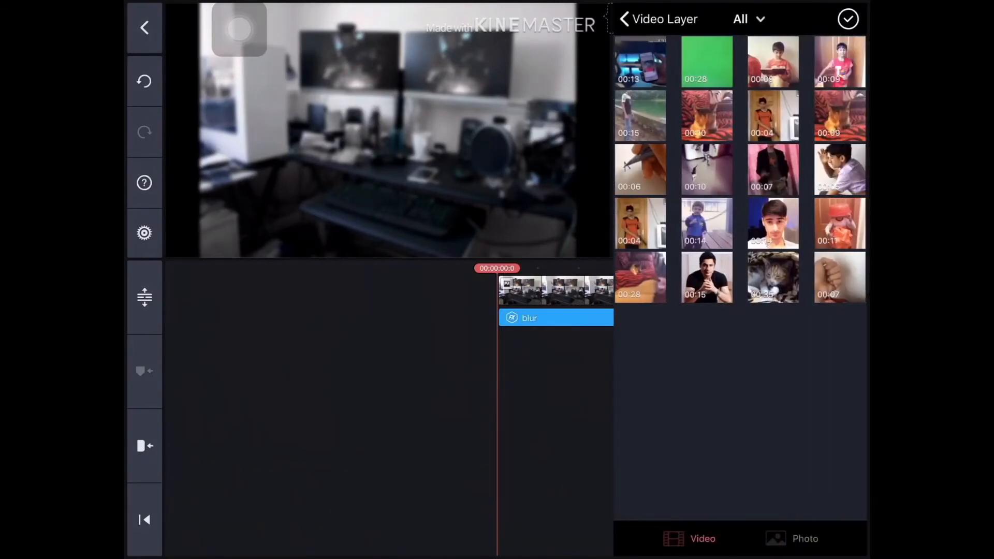
pyautogui.click(706, 62)
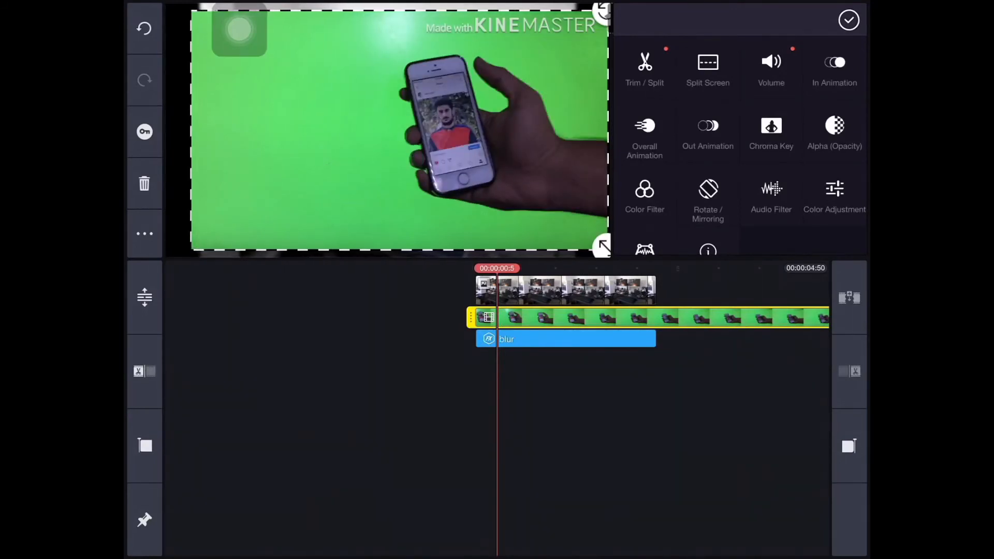
# Enable chroma key on the video layer with green as the key color
pyautogui.click(771, 133)
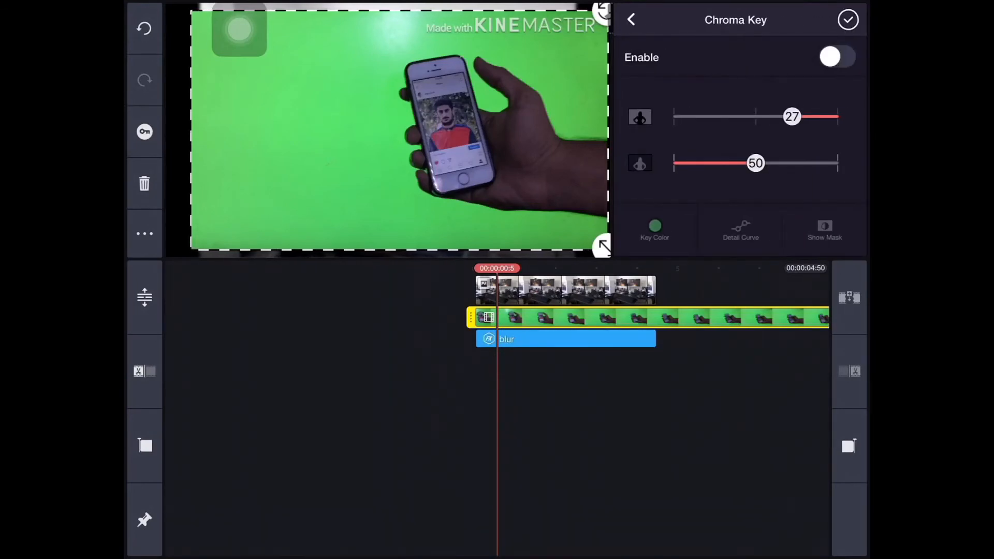
pyautogui.click(837, 57)
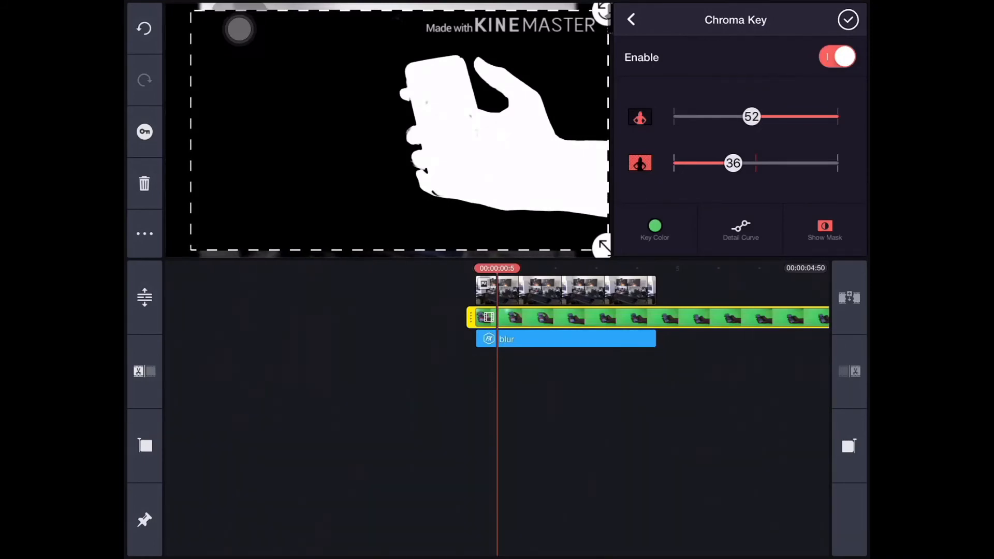
pyautogui.click(655, 229)
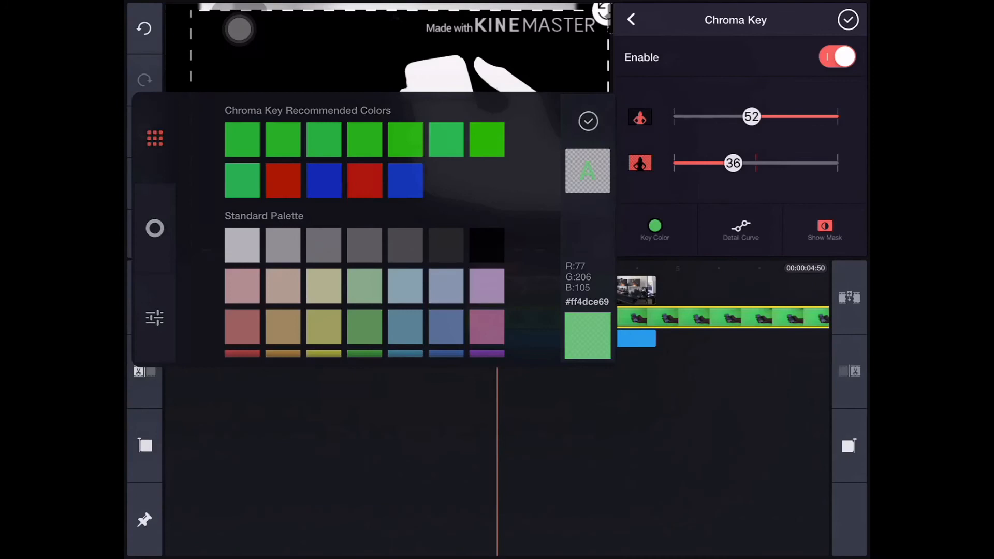
pyautogui.click(587, 121)
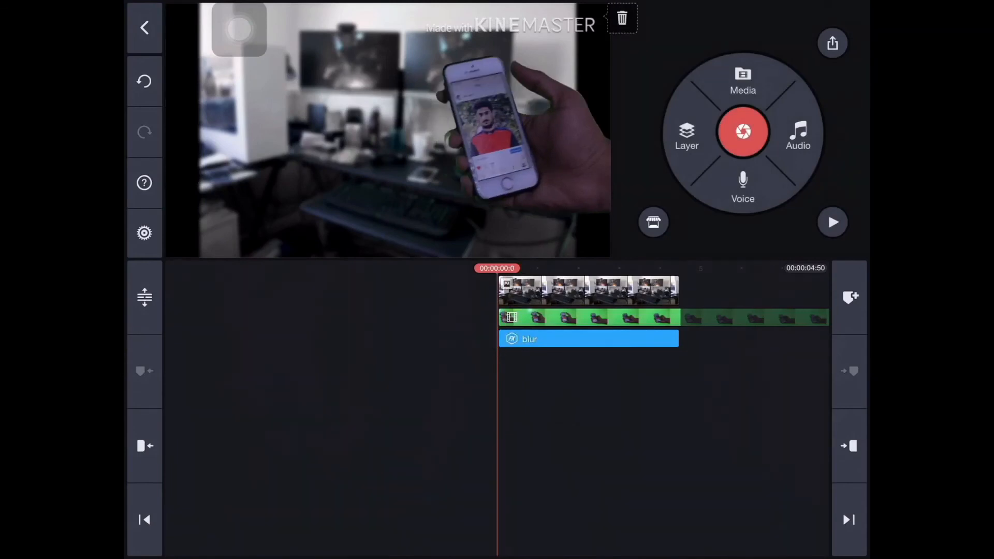
pyautogui.click(833, 222)
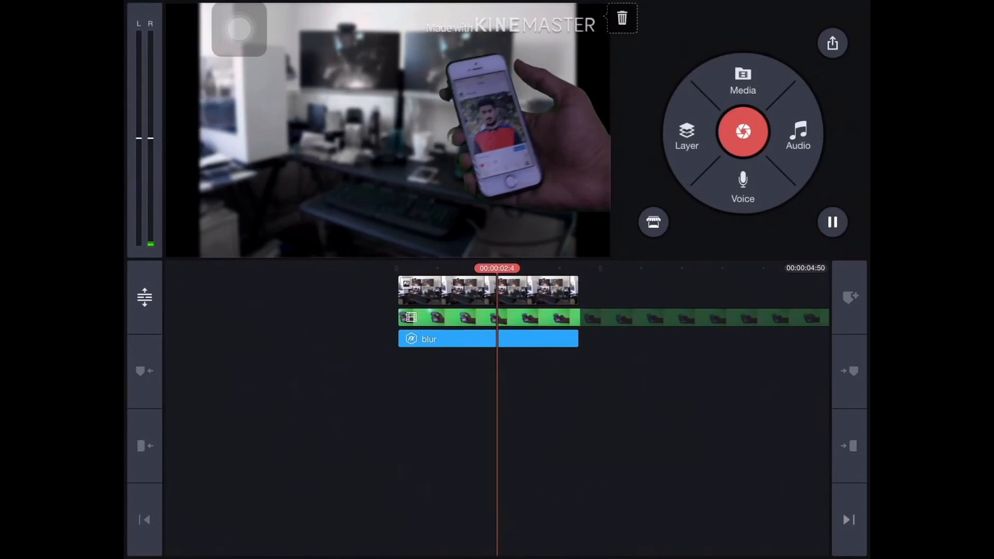
pyautogui.click(832, 222)
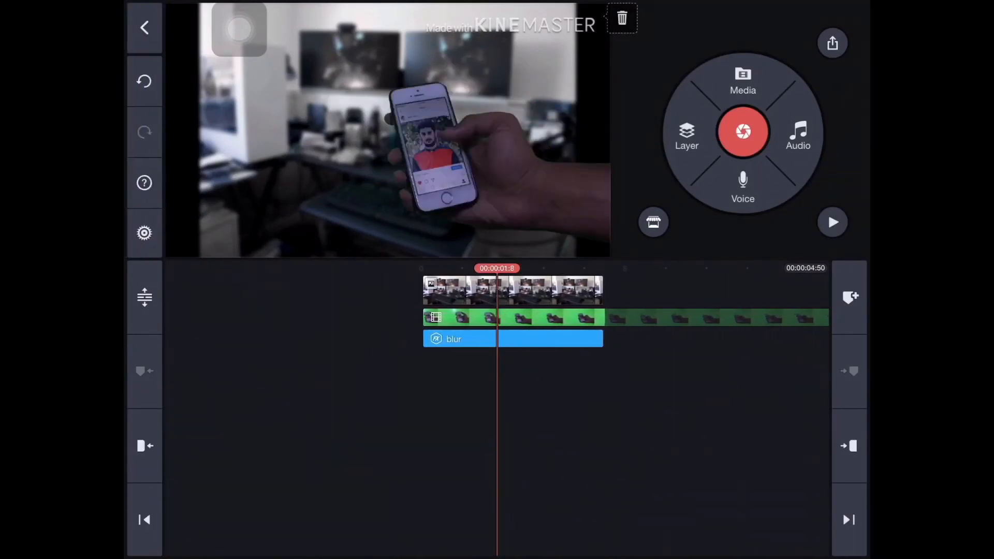
pyautogui.click(833, 222)
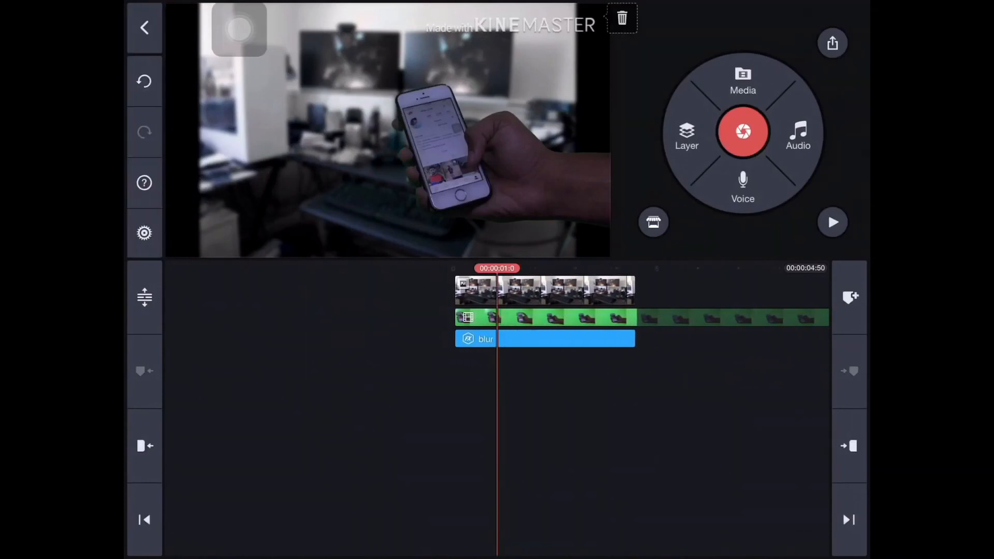
pyautogui.click(833, 222)
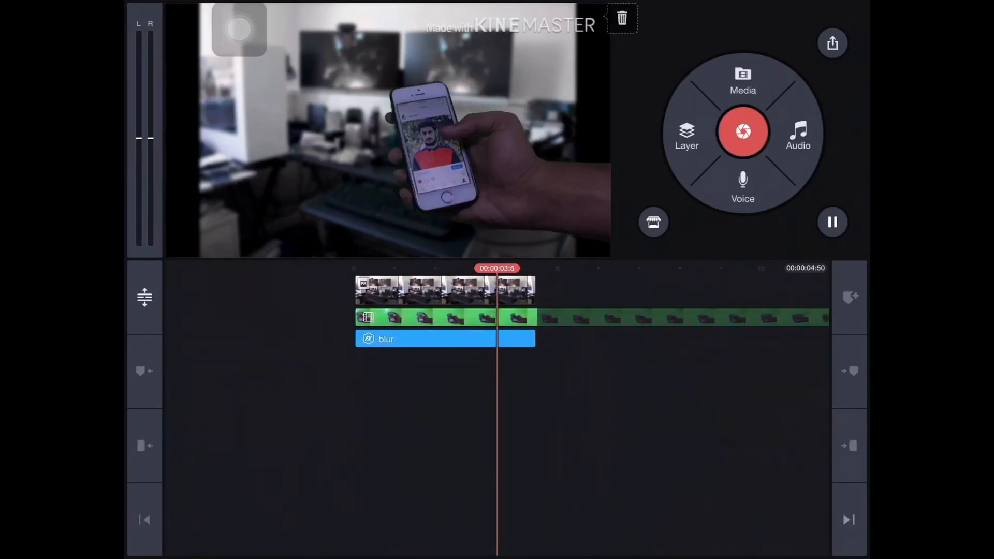
pyautogui.click(833, 222)
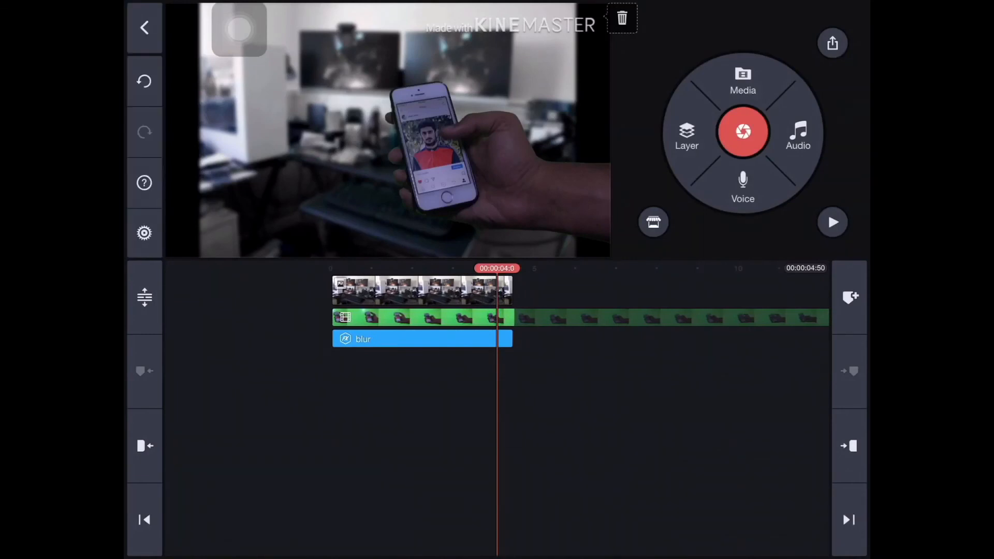